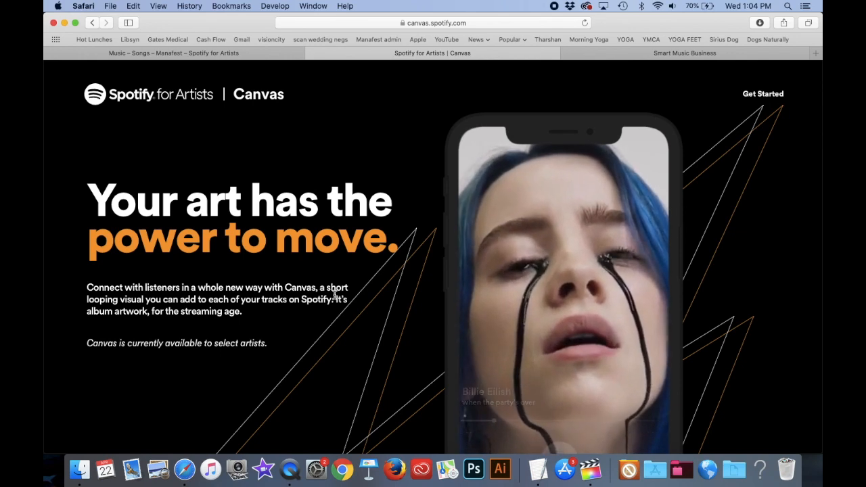
- Open the No Plan B song page from the Songs list in Spotify for Artists
{"action": "scroll", "scroll_direction": "down", "scroll_amount": 3}
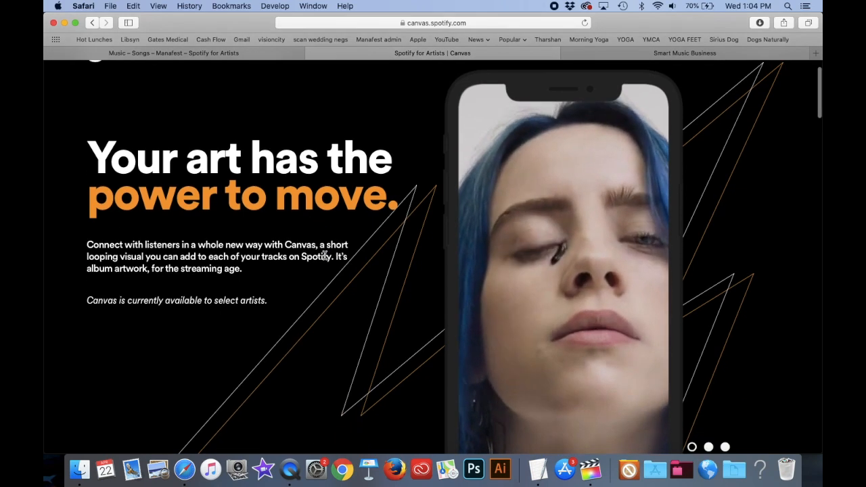
{"action": "scroll", "scroll_direction": "down", "scroll_amount": 3}
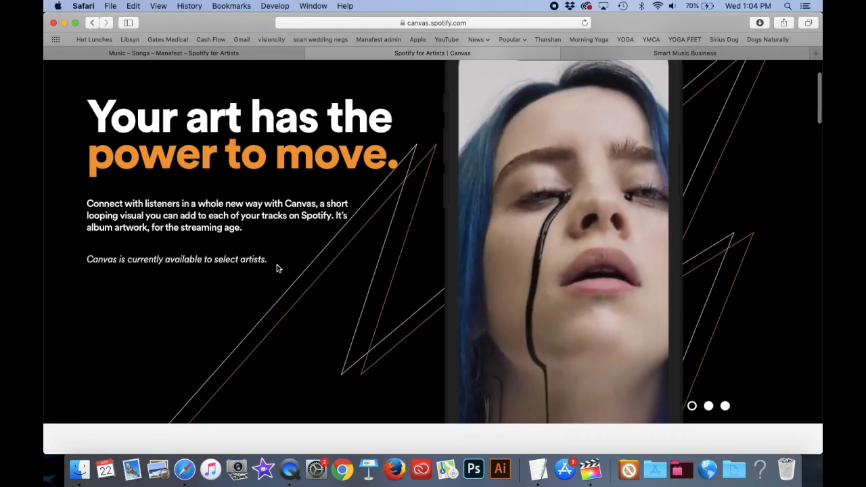
{"action": "scroll", "scroll_direction": "down", "scroll_amount": 3}
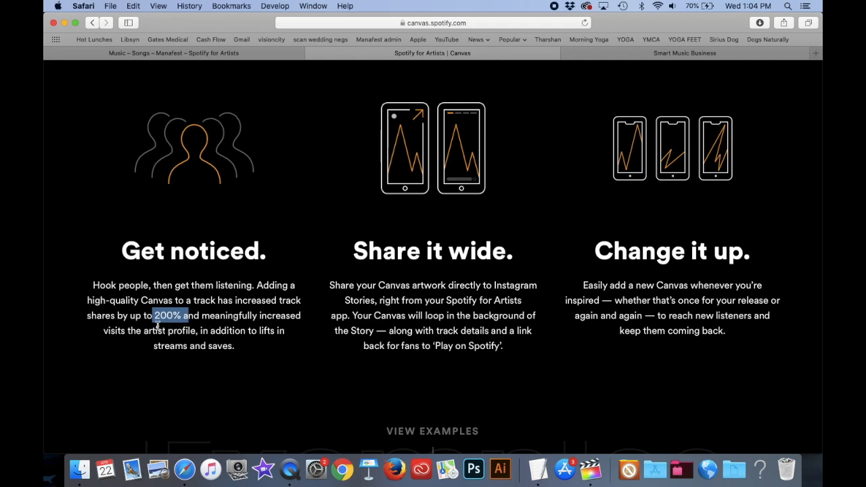
{"action": "mouse_move", "coordinate": [257, 309]}
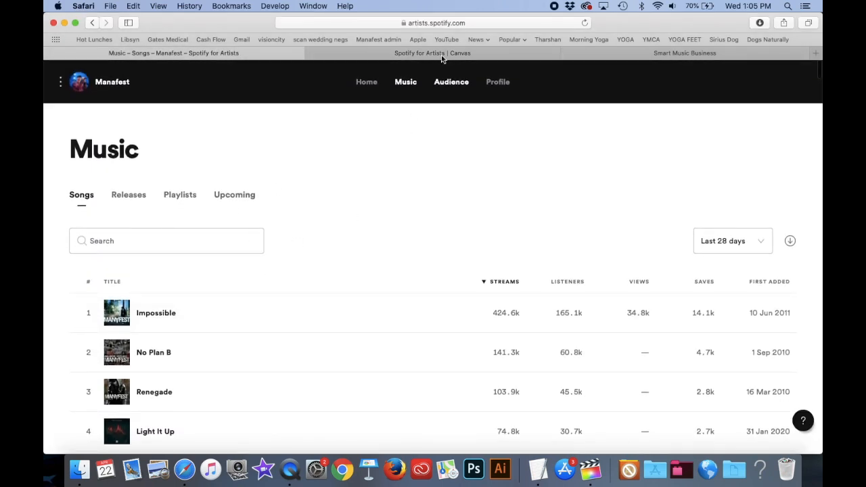
{"action": "mouse_move", "coordinate": [413, 280]}
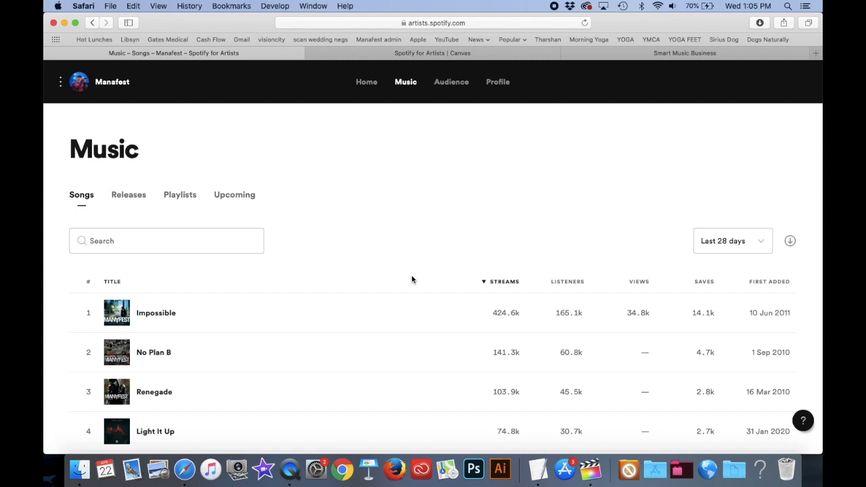
{"action": "mouse_move", "coordinate": [182, 366]}
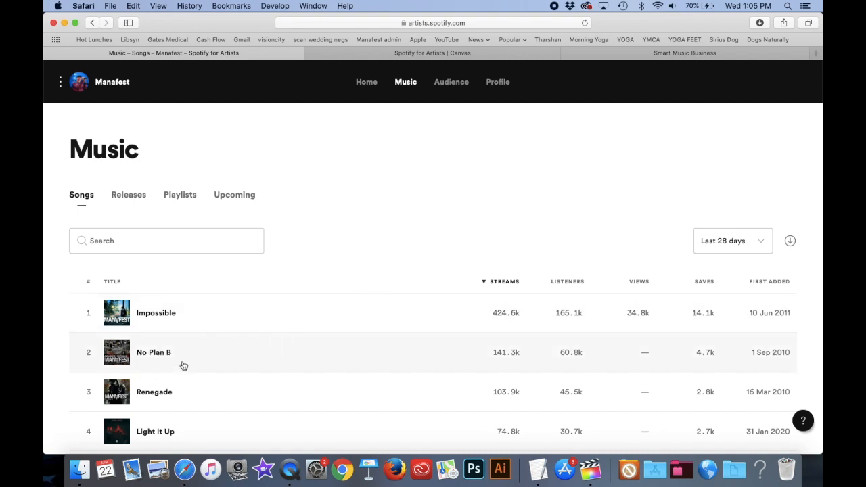
{"action": "mouse_move", "coordinate": [167, 362]}
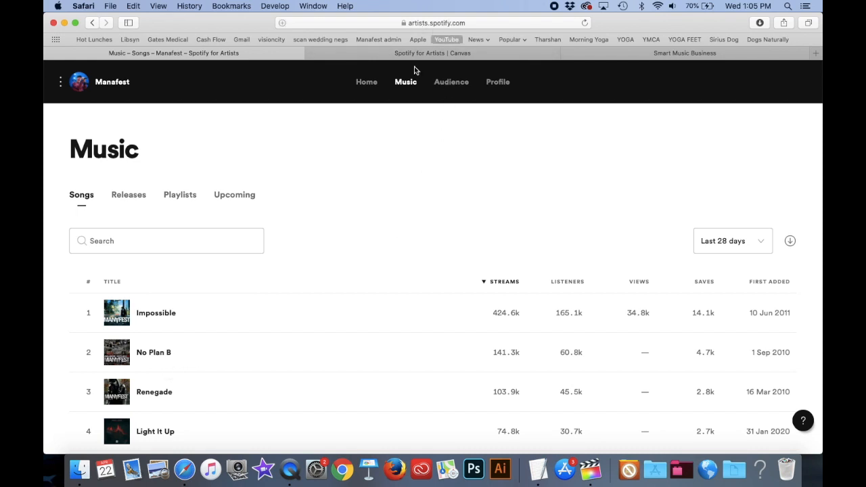
{"action": "mouse_move", "coordinate": [168, 357]}
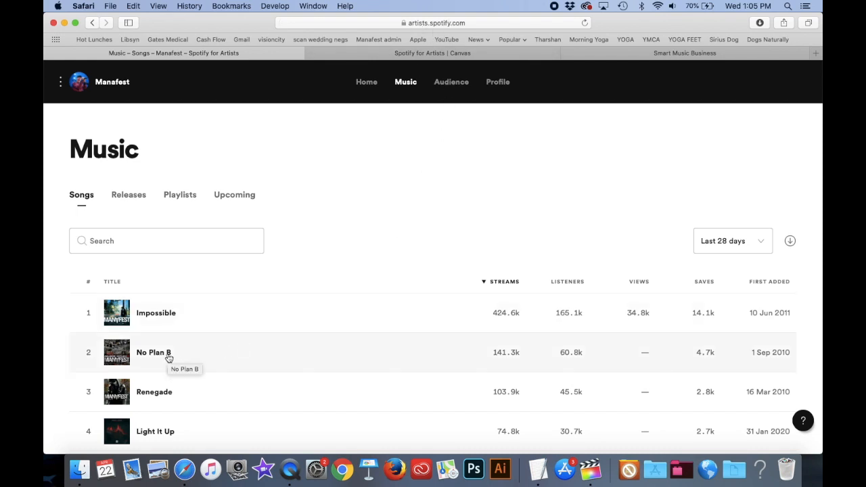
{"action": "left_click", "coordinate": [154, 352]}
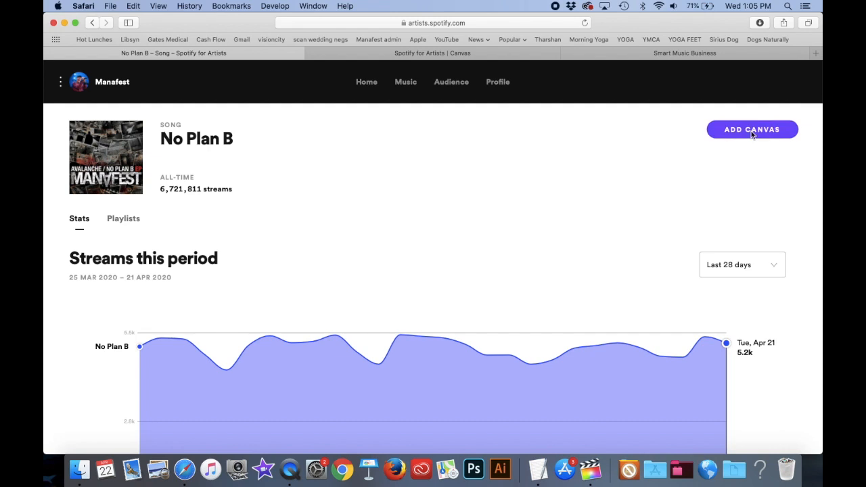
- Start Add Canvas for No Plan B, note the 9:16 ratio requirement, and switch to Final Cut Pro
{"action": "left_click", "coordinate": [752, 130]}
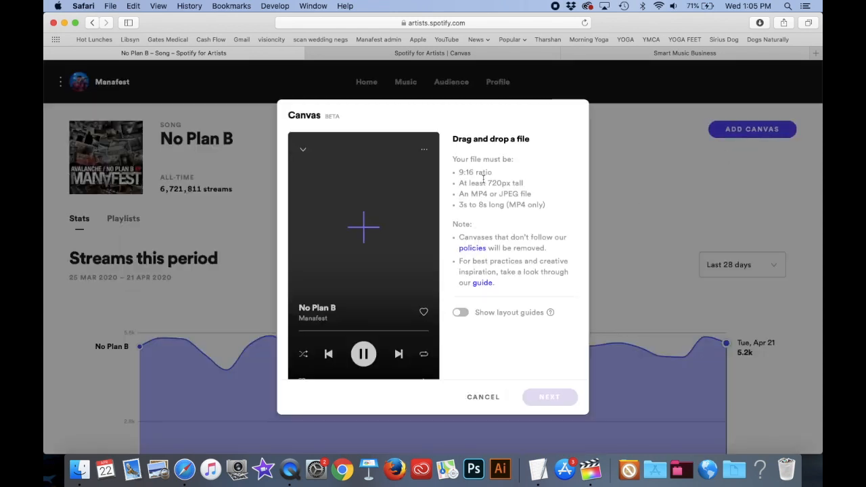
{"action": "mouse_move", "coordinate": [512, 186]}
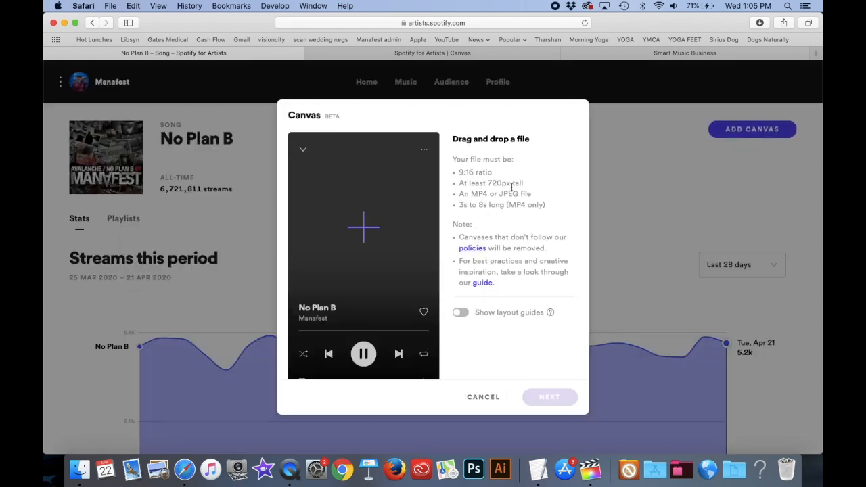
{"action": "mouse_move", "coordinate": [511, 249]}
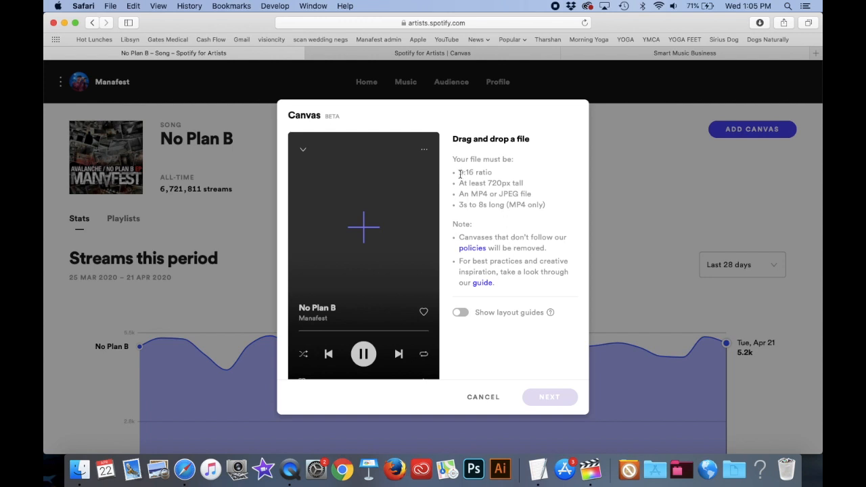
{"action": "double_click", "coordinate": [474, 174]}
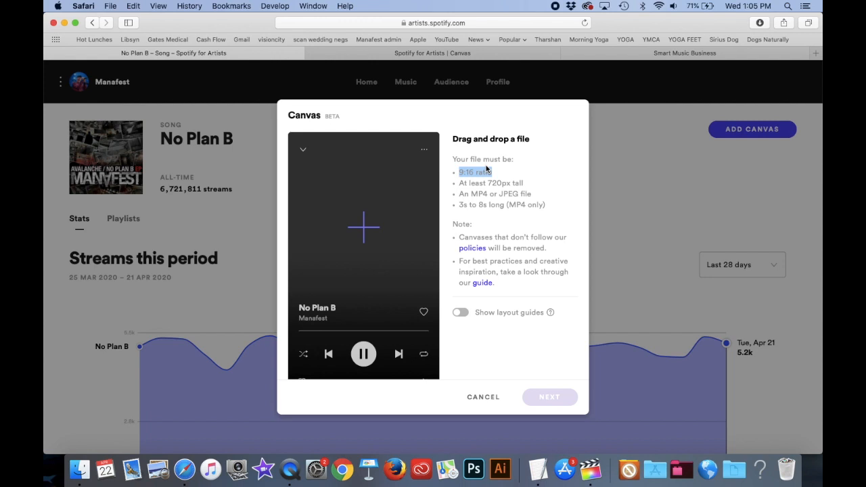
{"action": "left_click", "coordinate": [590, 468]}
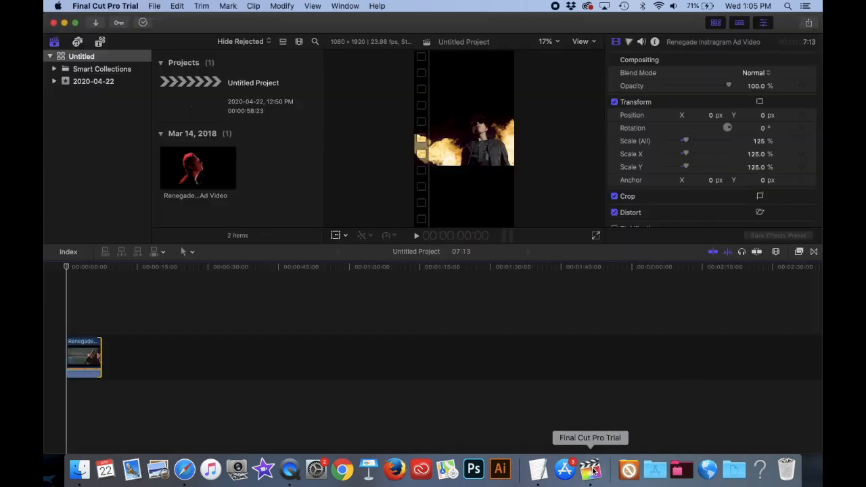
{"action": "mouse_move", "coordinate": [254, 195]}
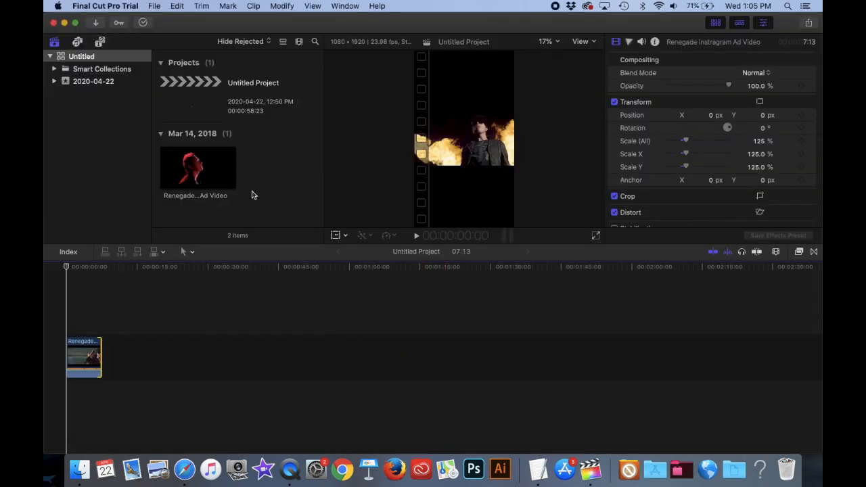
- Create a new project with a custom 1080 × 1920 vertical video format
{"action": "left_click", "coordinate": [154, 6]}
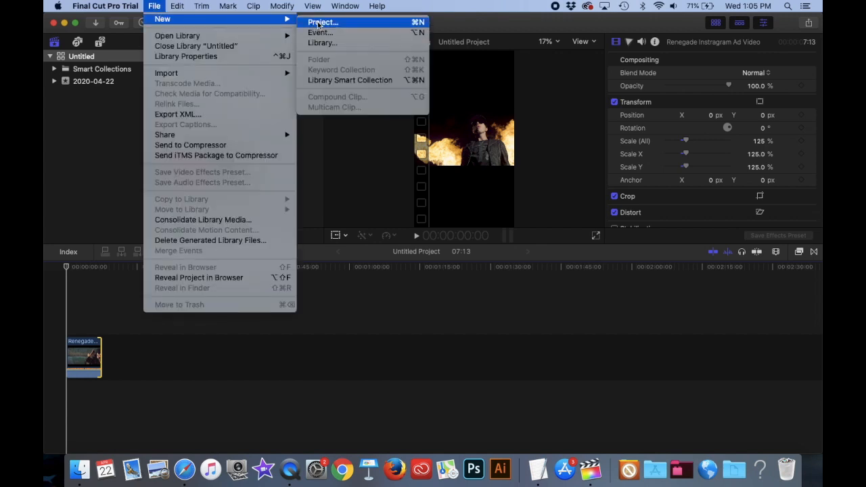
{"action": "left_click", "coordinate": [322, 21]}
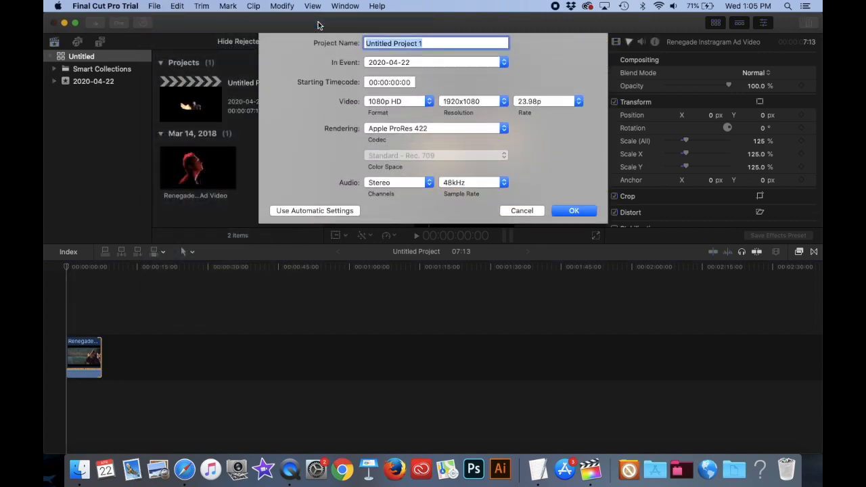
{"action": "mouse_move", "coordinate": [406, 128]}
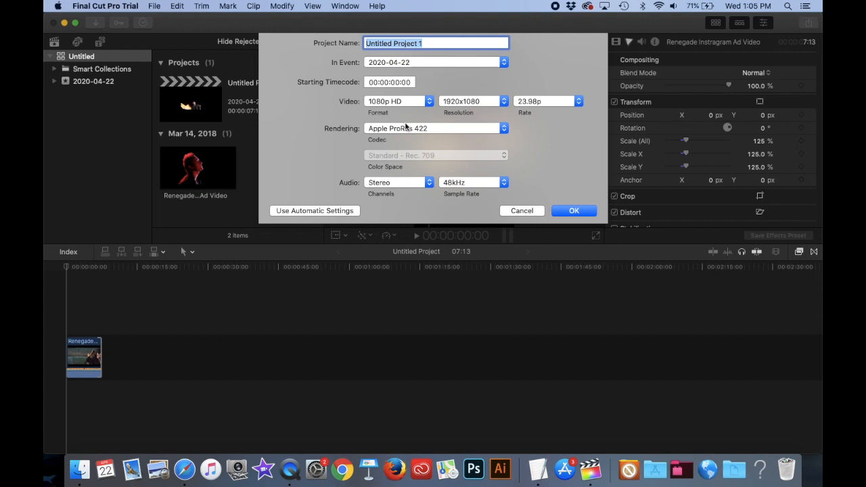
{"action": "left_click", "coordinate": [398, 100]}
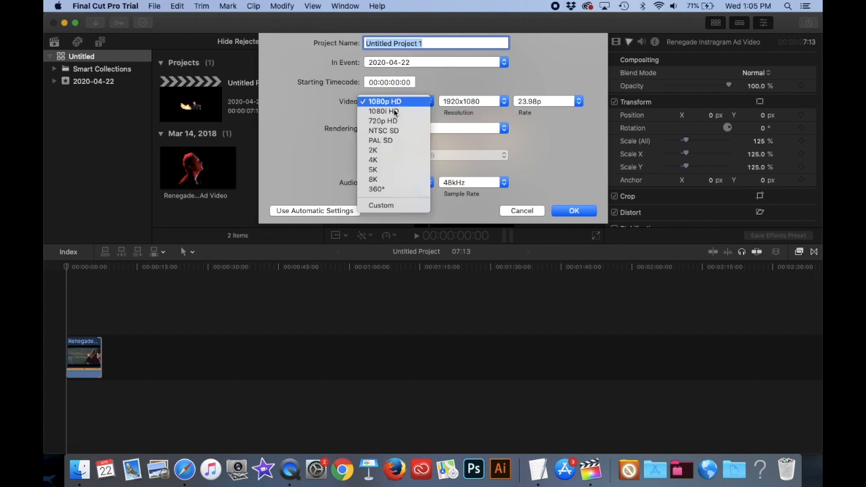
{"action": "mouse_move", "coordinate": [393, 92]}
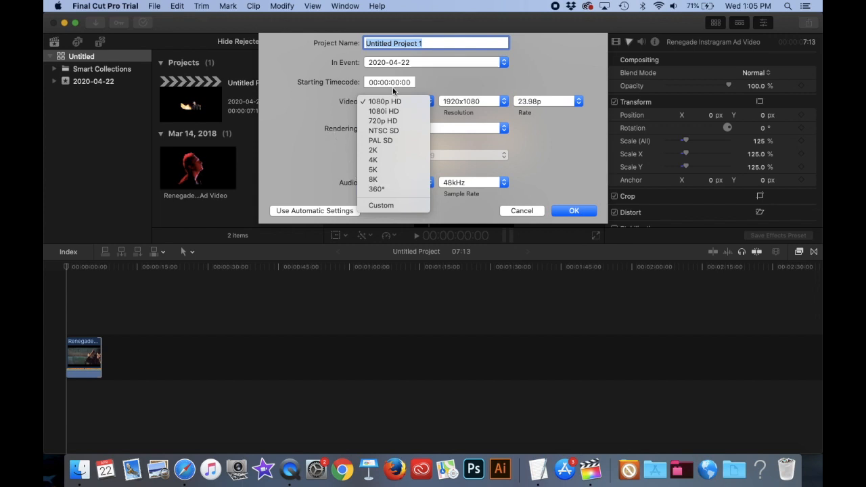
{"action": "left_click", "coordinate": [382, 206]}
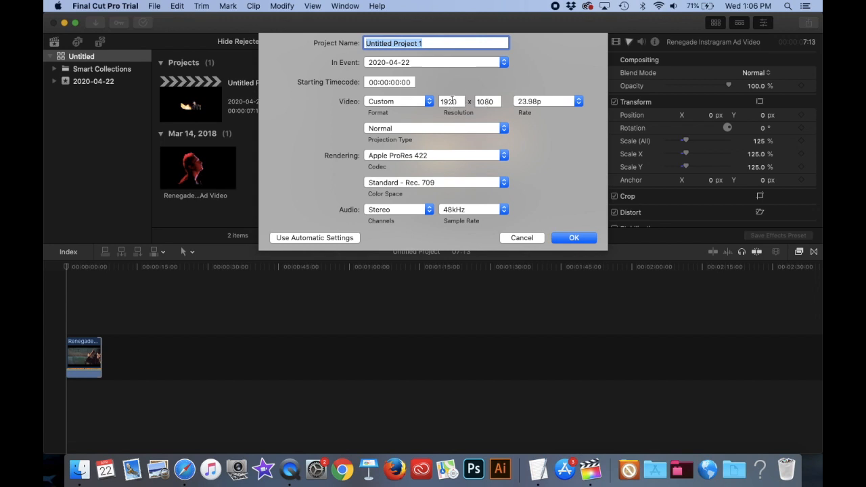
{"action": "left_click", "coordinate": [450, 102]}
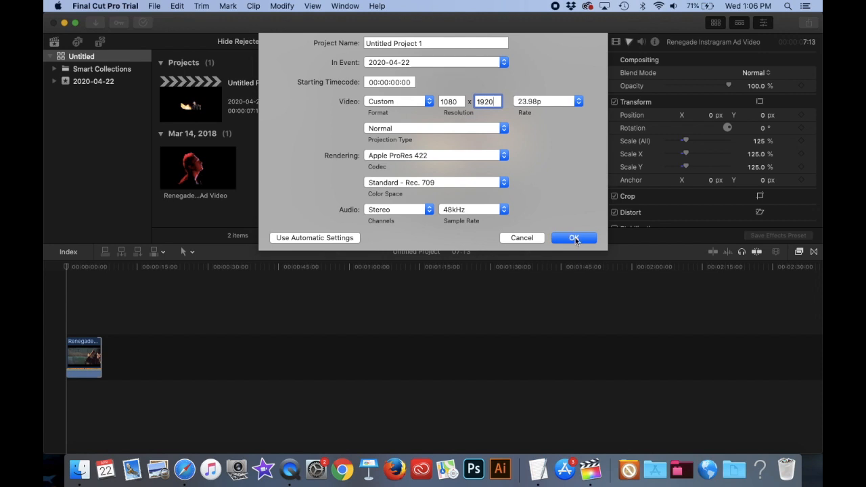
{"action": "left_click", "coordinate": [574, 238]}
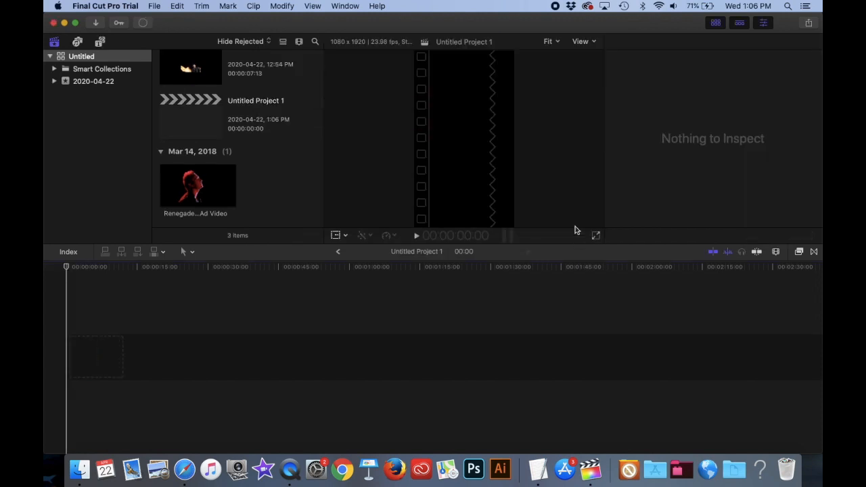
{"action": "mouse_move", "coordinate": [516, 173]}
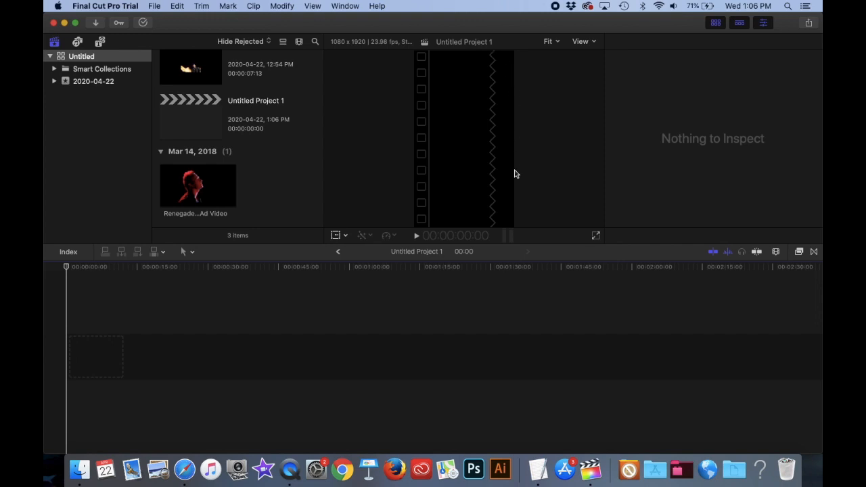
{"action": "mouse_move", "coordinate": [509, 187]}
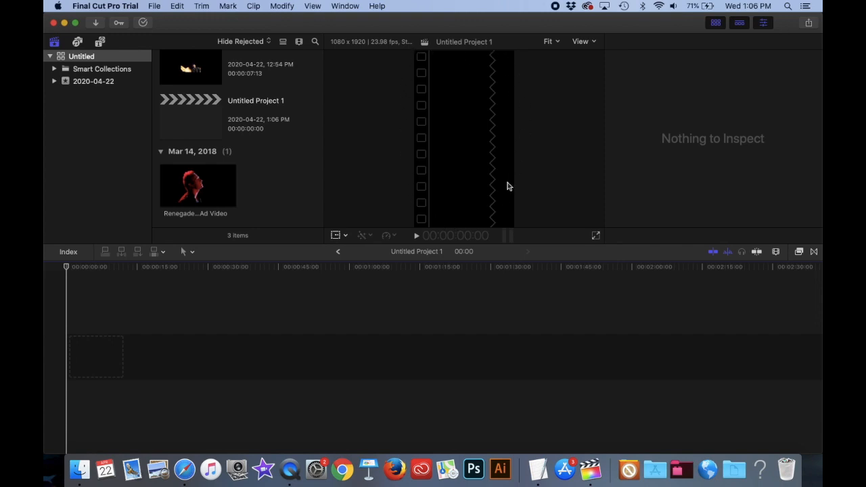
{"action": "mouse_move", "coordinate": [482, 222]}
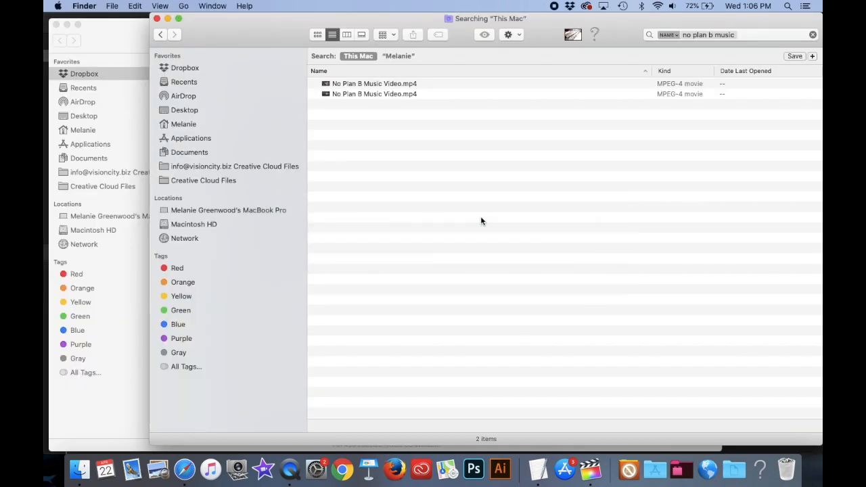
- Bring No Plan B Music Video.mp4 into the vertical project's timeline
{"action": "left_click", "coordinate": [373, 84]}
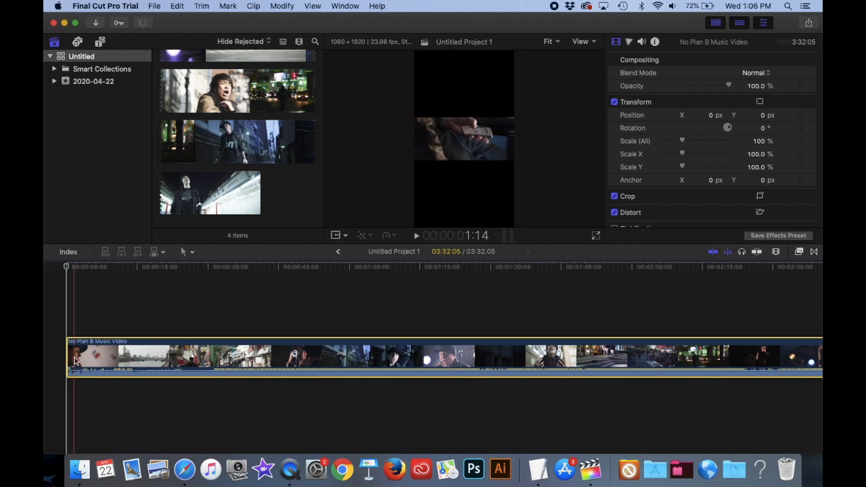
- Recheck the Canvas requirements, then trim the clip's start down to about 1 minute 35 seconds
{"action": "left_click", "coordinate": [184, 468]}
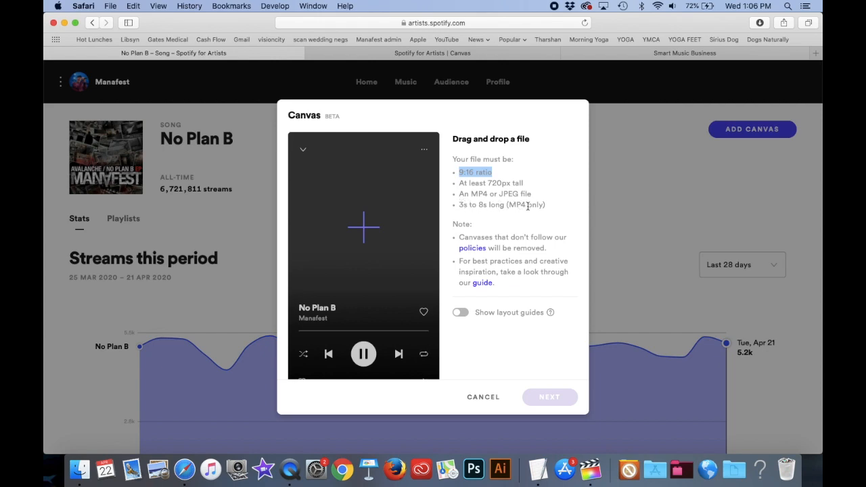
{"action": "left_click", "coordinate": [590, 468]}
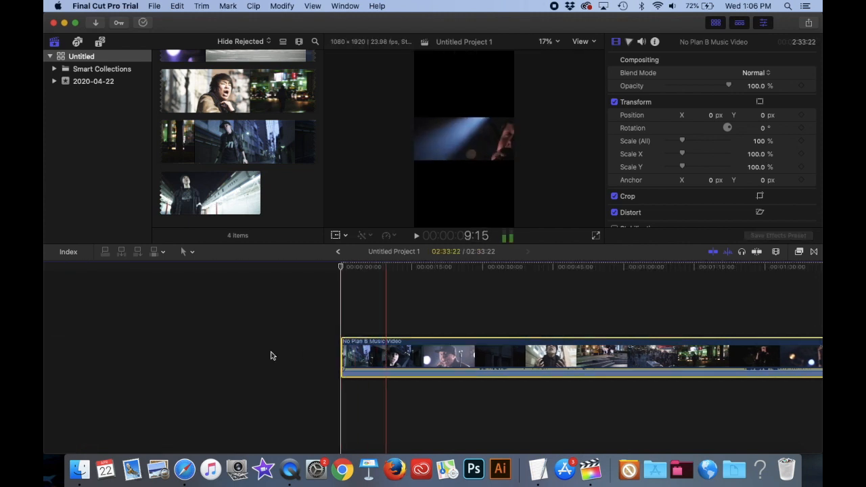
{"action": "left_click", "coordinate": [490, 355]}
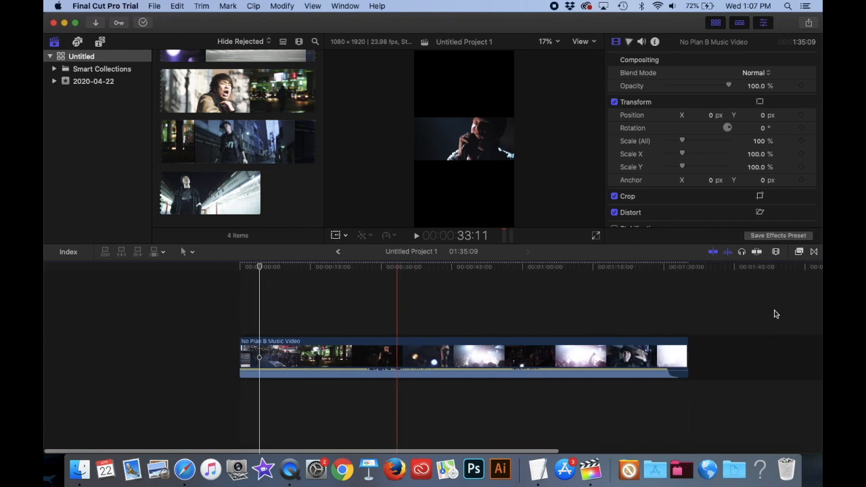
- Drag the clip's end leftward repeatedly to shorten it to about 7 seconds
{"action": "left_click_drag", "start_coordinate": [684, 357], "coordinate": [536, 358]}
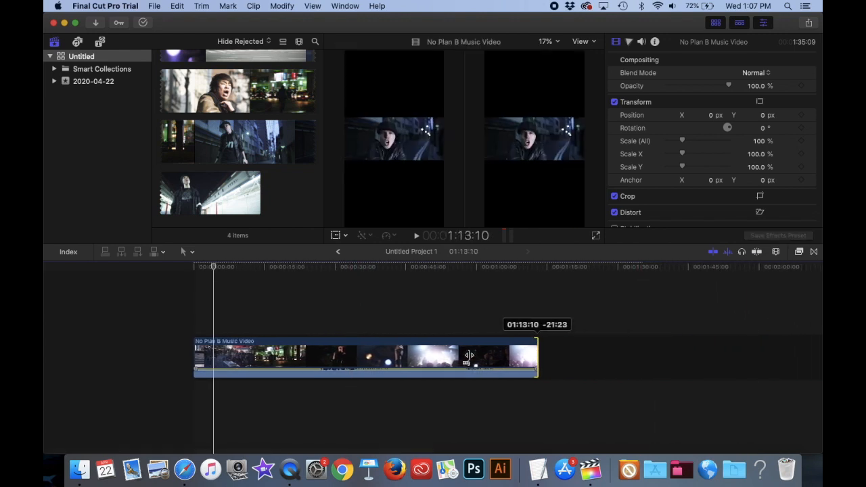
{"action": "left_click_drag", "start_coordinate": [536, 358], "coordinate": [344, 360]}
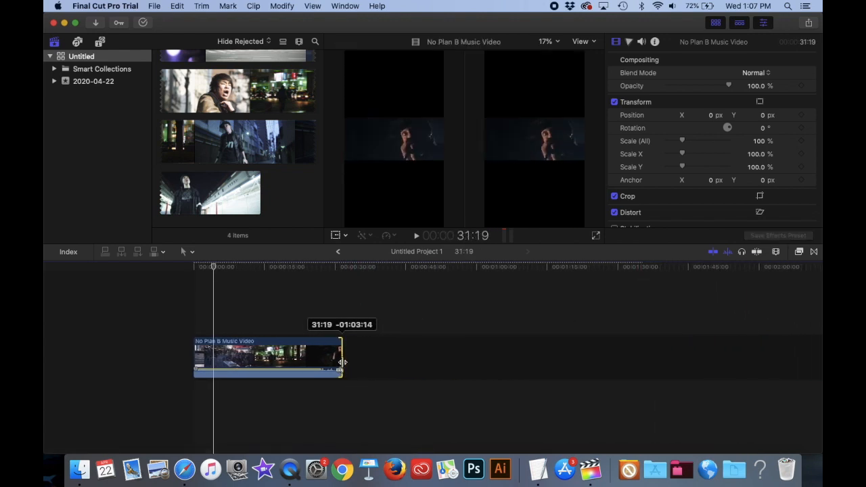
{"action": "left_click_drag", "start_coordinate": [341, 362], "coordinate": [300, 358]}
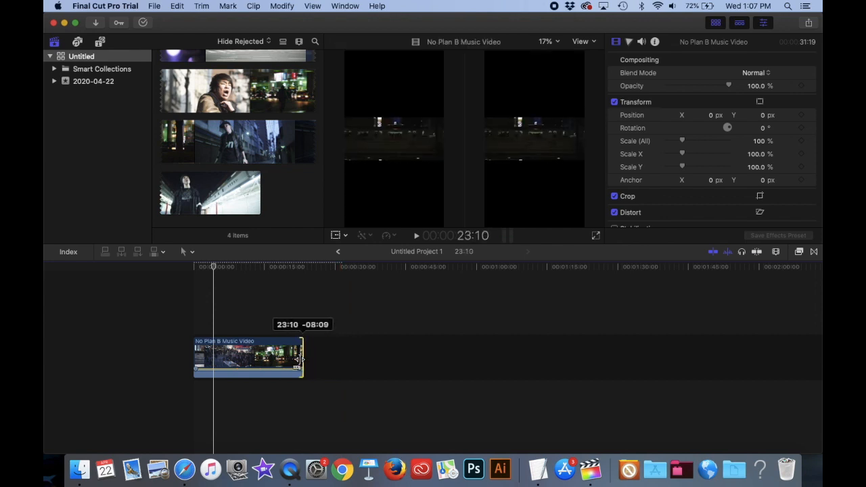
{"action": "left_click_drag", "start_coordinate": [300, 357], "coordinate": [233, 357]}
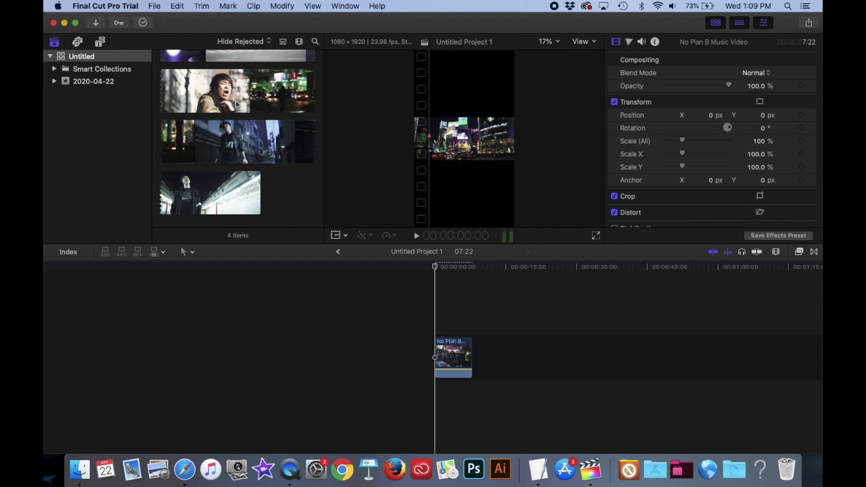
- Bring up the File menu to reach the Share export destinations
{"action": "left_click", "coordinate": [154, 6]}
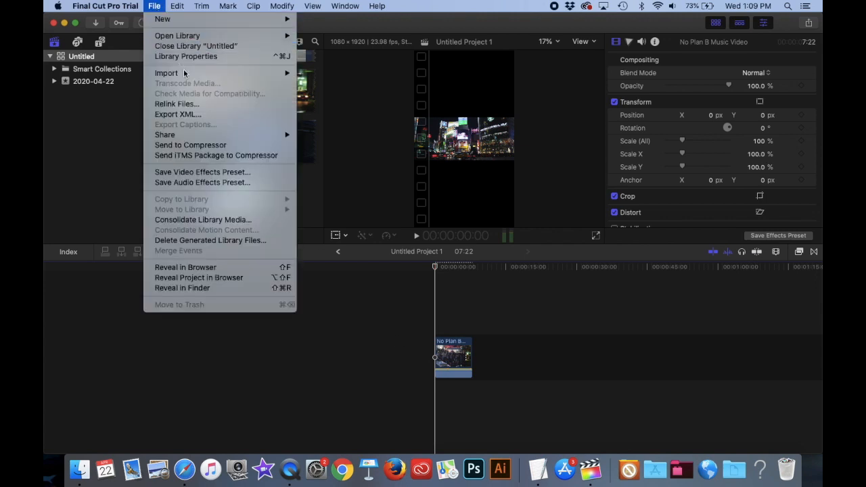
{"action": "mouse_move", "coordinate": [338, 149]}
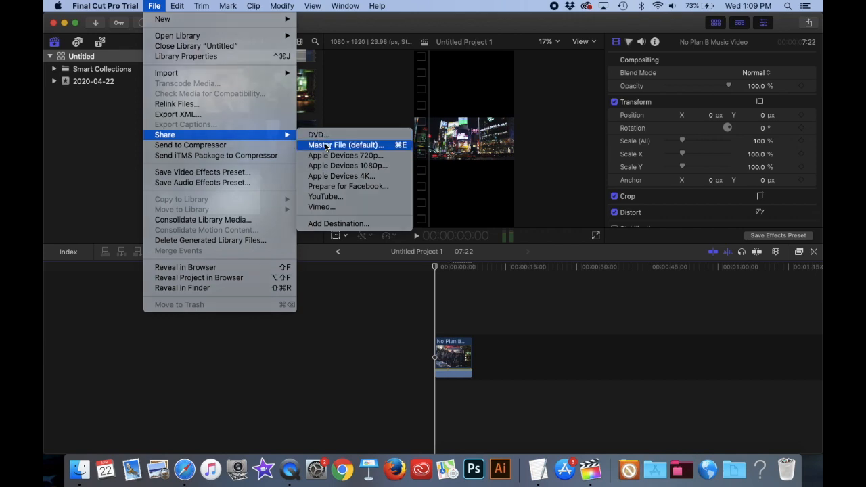
- Set the Master File export to H.264 at 1080 × 1920, about 20 MB as MP4
{"action": "left_click", "coordinate": [344, 144]}
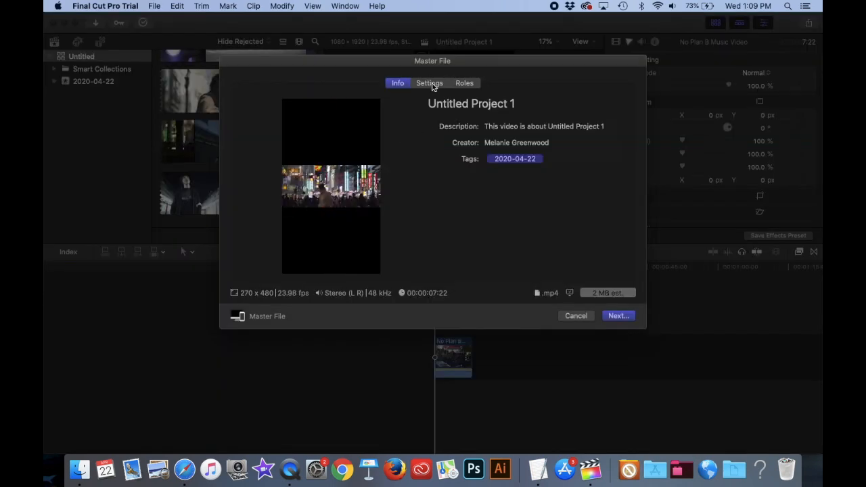
{"action": "left_click", "coordinate": [429, 82]}
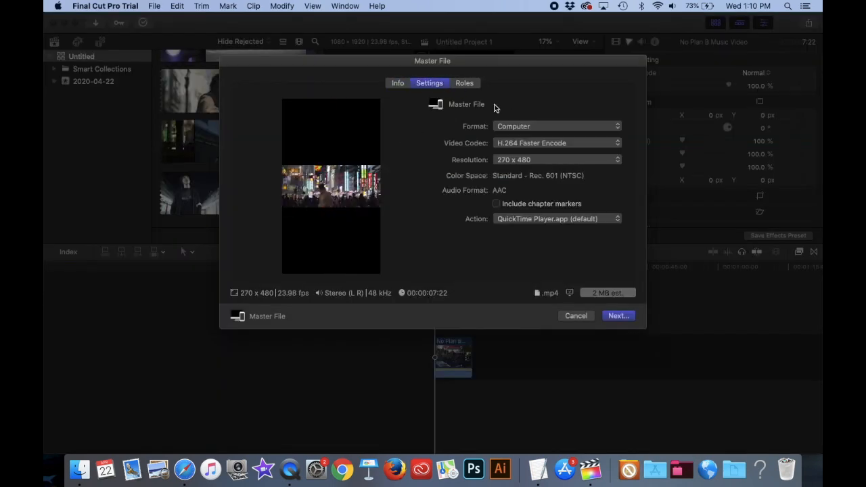
{"action": "left_click", "coordinate": [556, 160]}
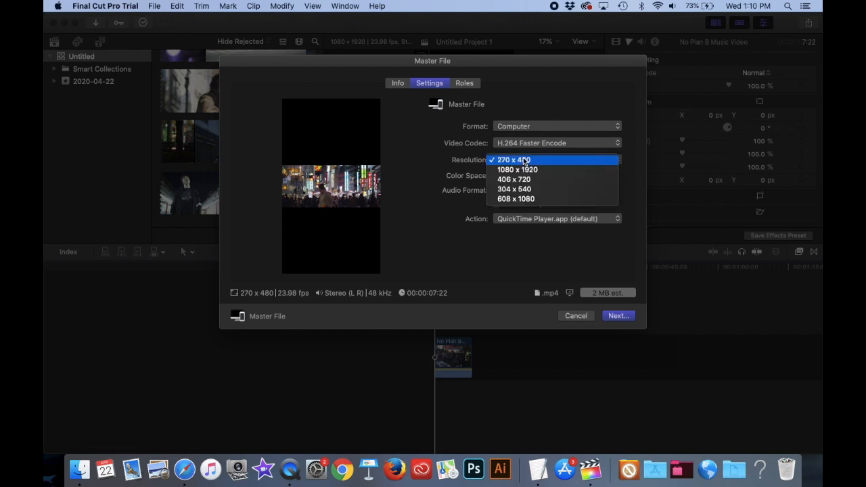
{"action": "left_click", "coordinate": [517, 171]}
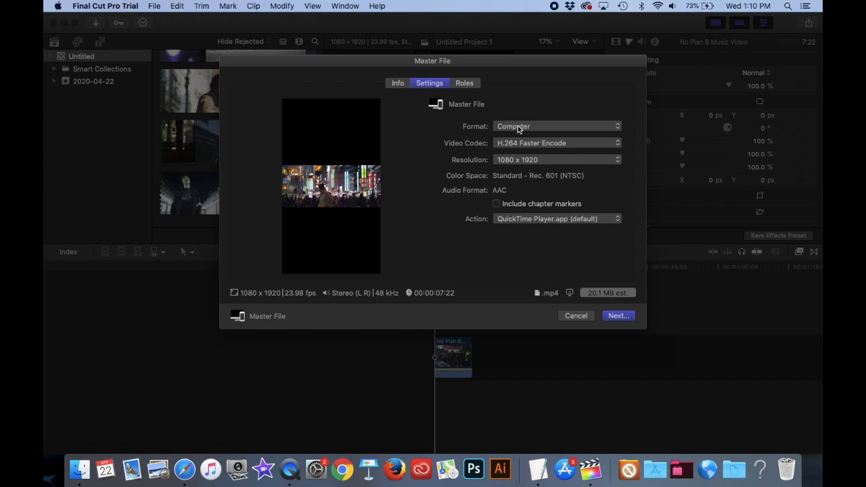
{"action": "mouse_move", "coordinate": [568, 292]}
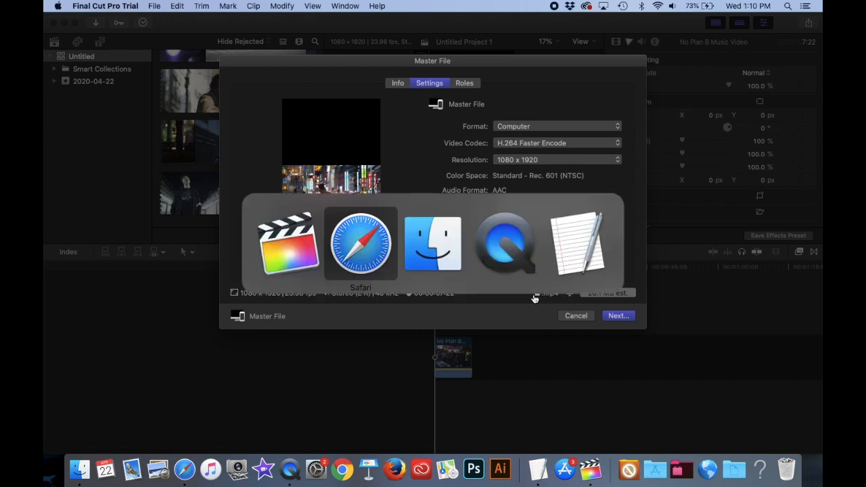
{"action": "left_click", "coordinate": [360, 244]}
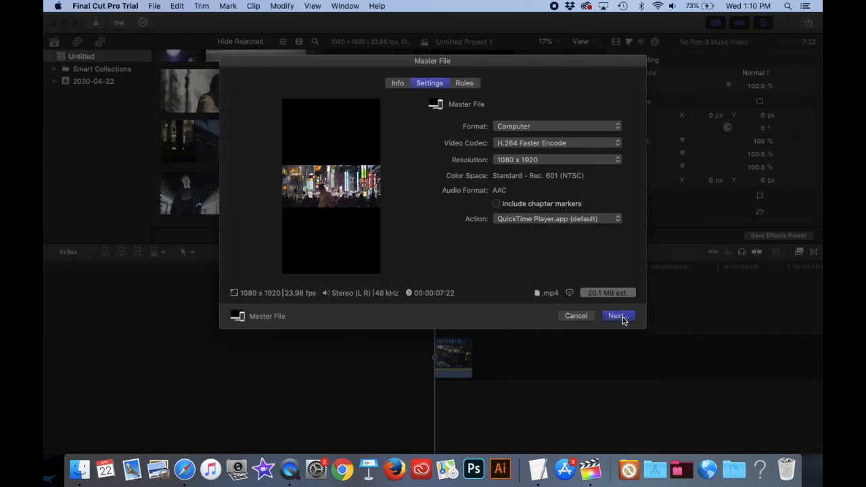
- Save the export to the Desktop as No Plan B Canvas.mp4
{"action": "left_click", "coordinate": [618, 316]}
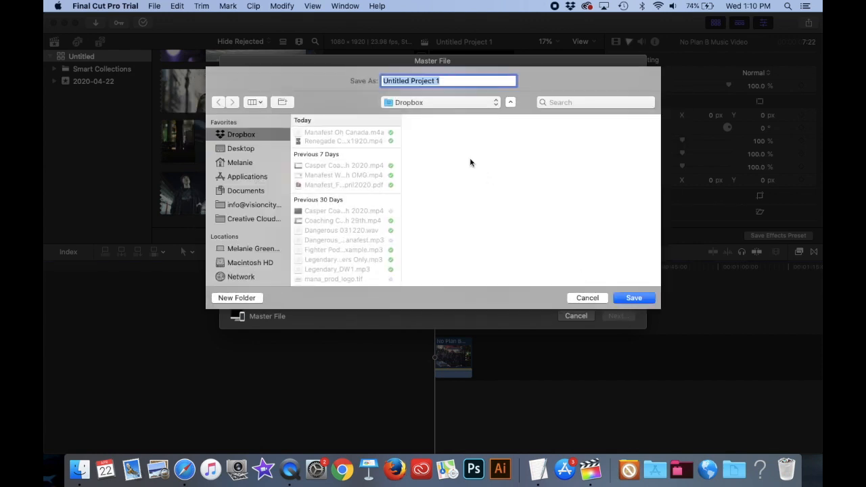
{"action": "left_click", "coordinate": [241, 147]}
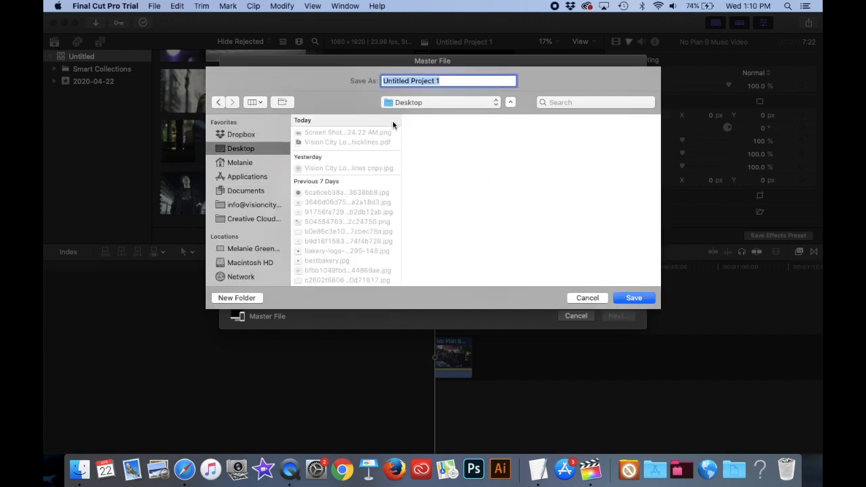
{"action": "type", "text": "No Plan"}
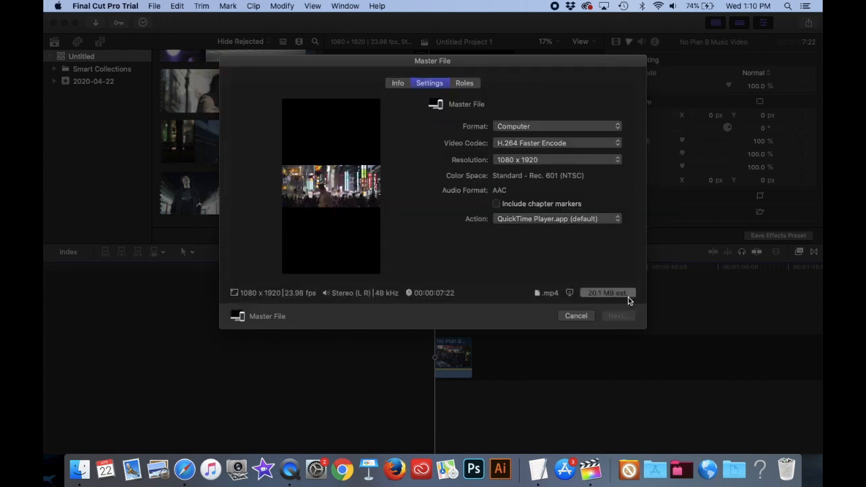
{"action": "left_click", "coordinate": [617, 315]}
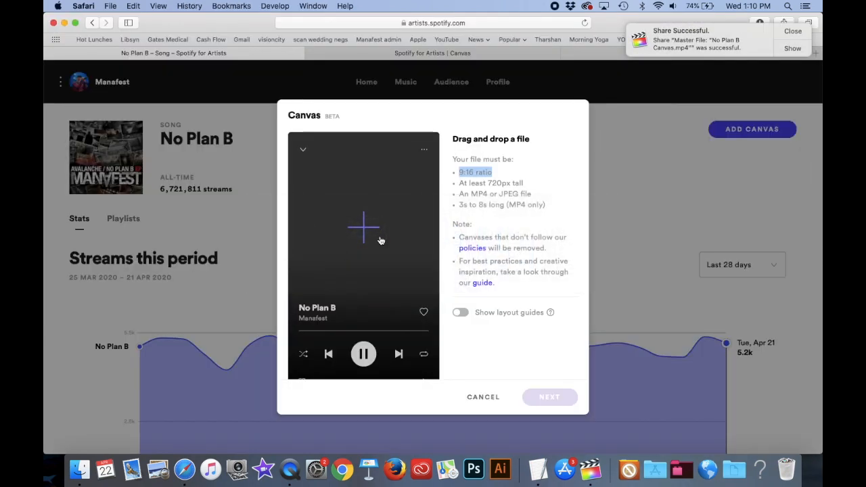
- Load the exported No Plan B Canvas.mp4 into the Canvas upload dialog for preview
{"action": "left_click", "coordinate": [363, 228]}
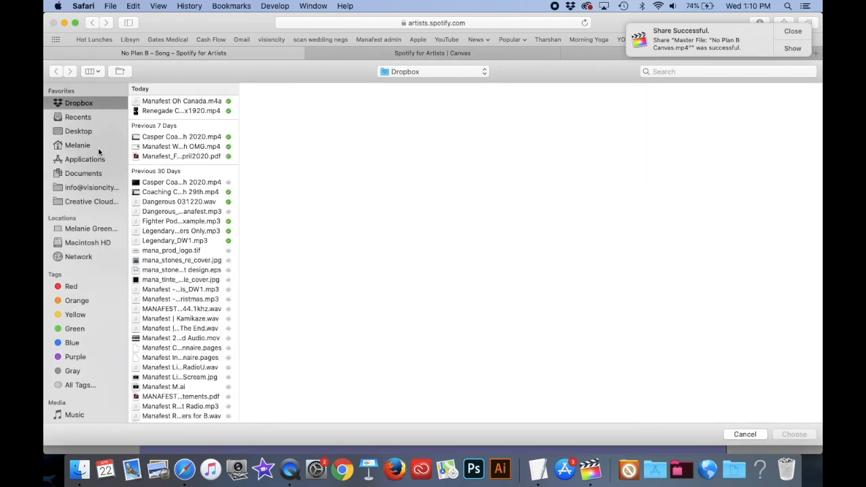
{"action": "left_click", "coordinate": [78, 130]}
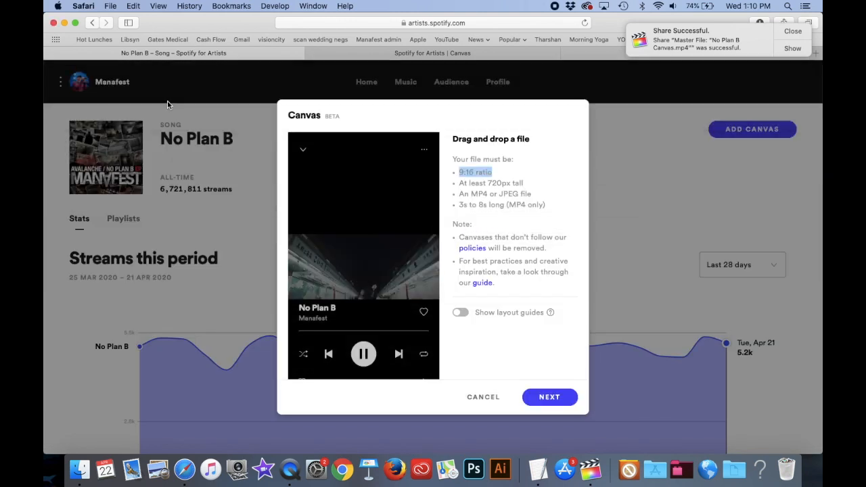
{"action": "mouse_move", "coordinate": [352, 219]}
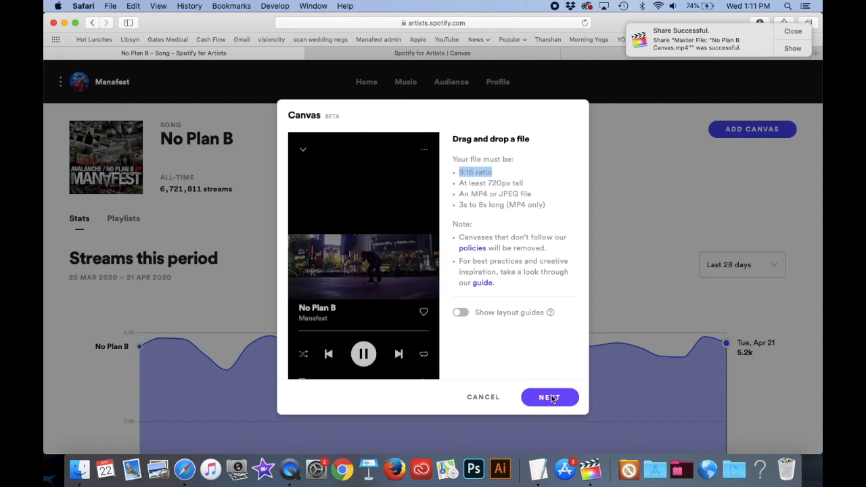
- Agree to the Canvas terms, post the No Plan B Canvas and dismiss the confirmation
{"action": "left_click", "coordinate": [549, 398]}
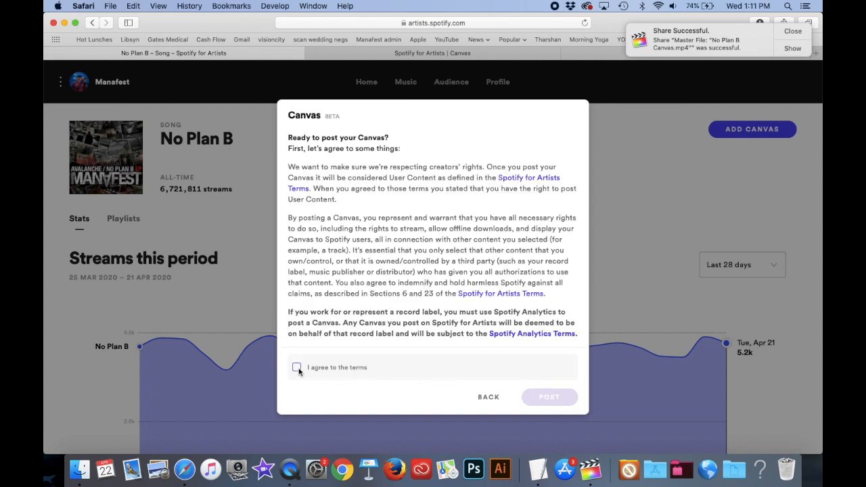
{"action": "left_click", "coordinate": [549, 397]}
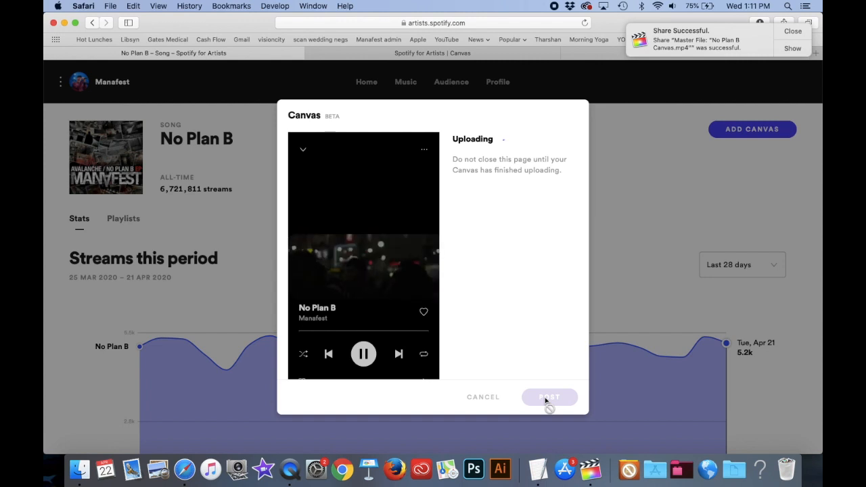
{"action": "left_click", "coordinate": [549, 398]}
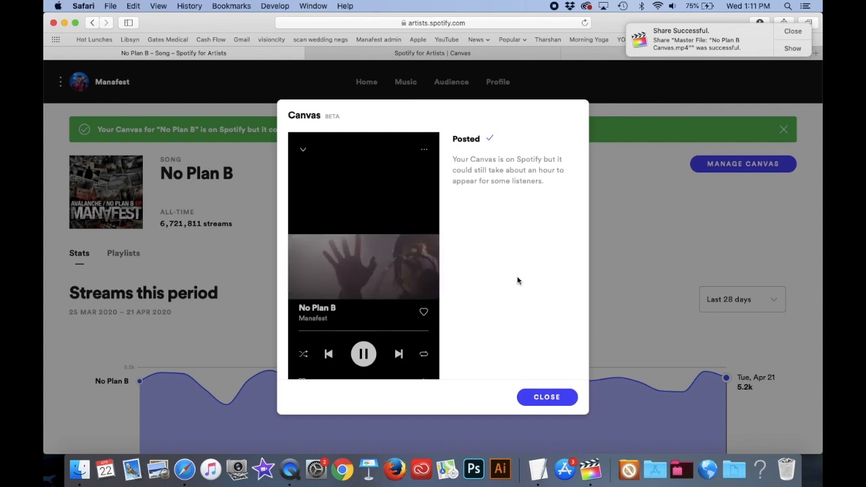
{"action": "left_click", "coordinate": [547, 398]}
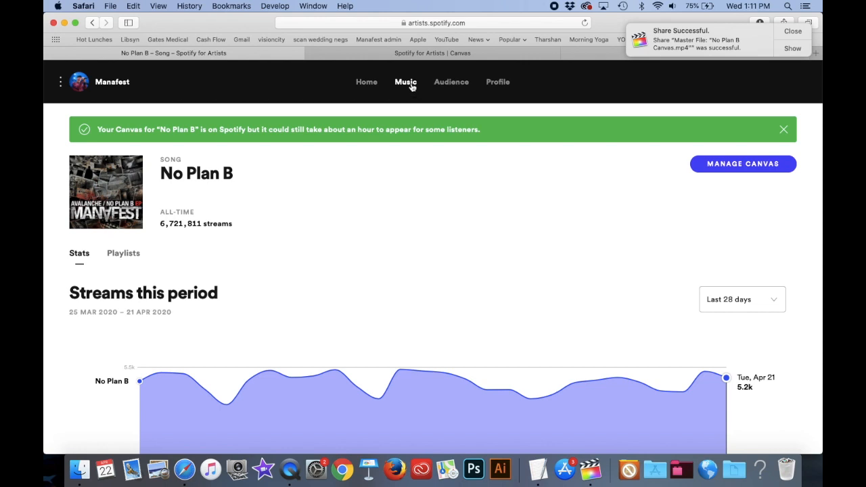
- Show the Music page's Songs list with streams, listeners and saves
{"action": "left_click", "coordinate": [406, 81]}
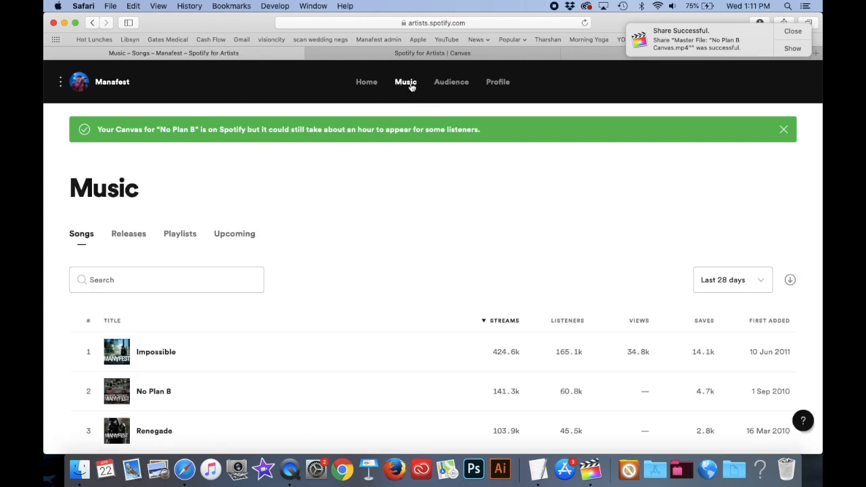
{"action": "scroll", "scroll_direction": "down", "scroll_amount": 3}
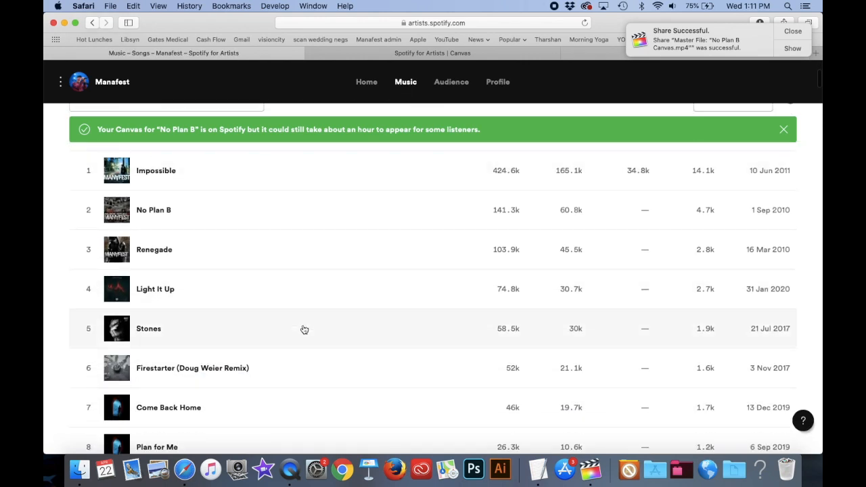
{"action": "scroll", "scroll_direction": "up", "scroll_amount": 3}
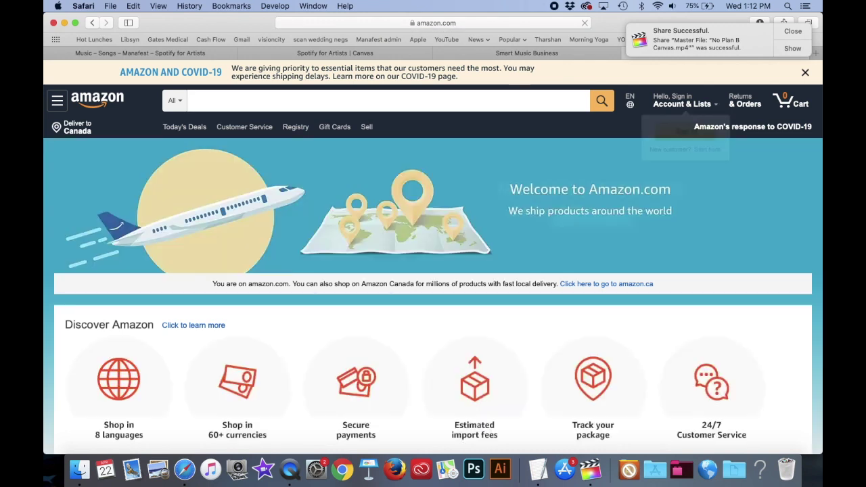
- Search Amazon for 'spotify profits' and view the Spotify Profits Kindle Edition listing
{"action": "left_click", "coordinate": [372, 101]}
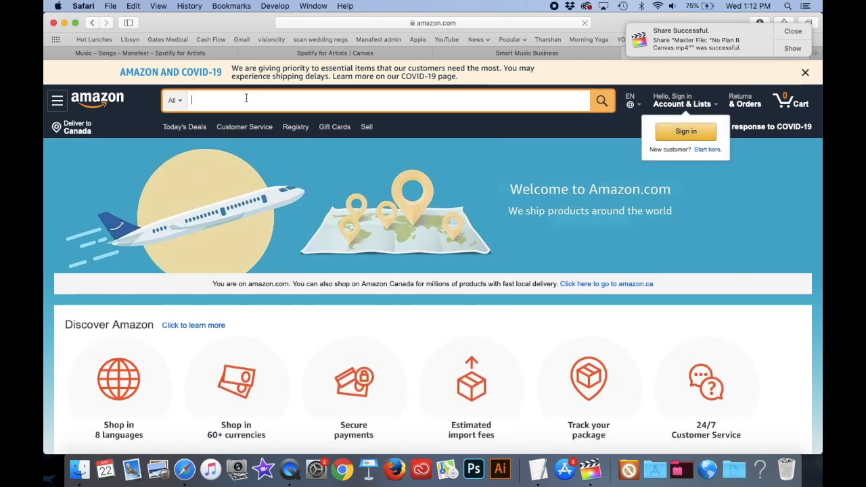
{"action": "type", "text": "spotify profits"}
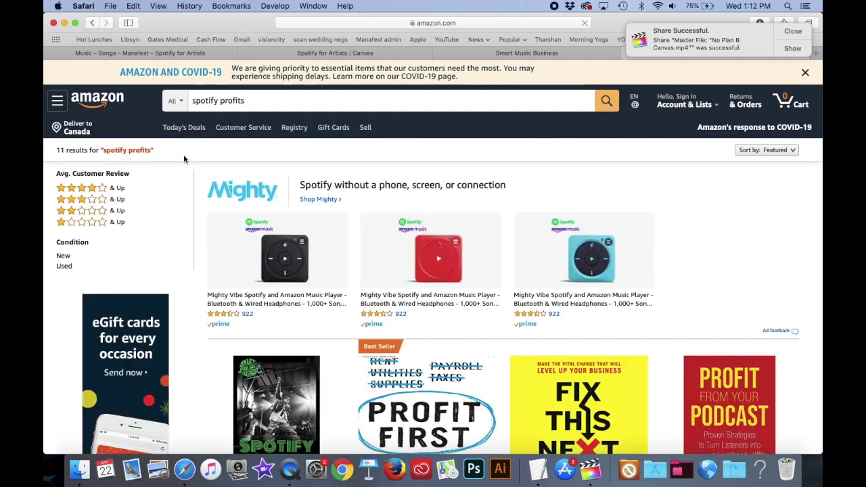
{"action": "scroll", "scroll_direction": "down", "scroll_amount": 3}
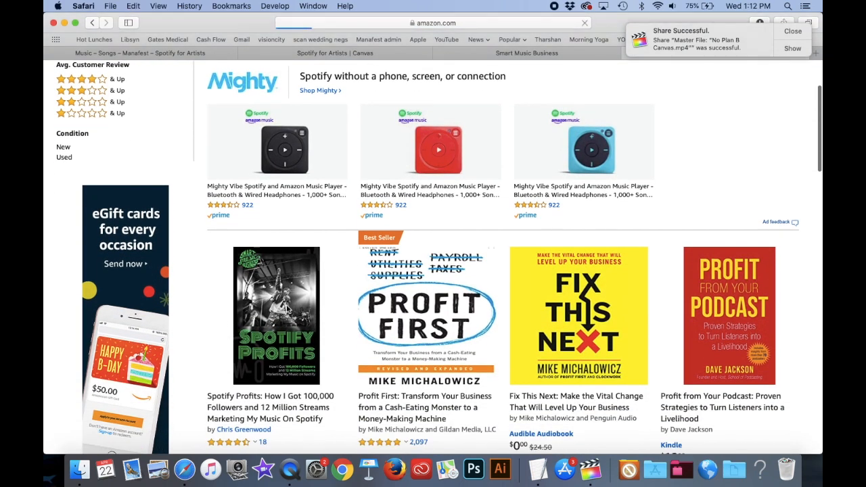
{"action": "left_click", "coordinate": [276, 316]}
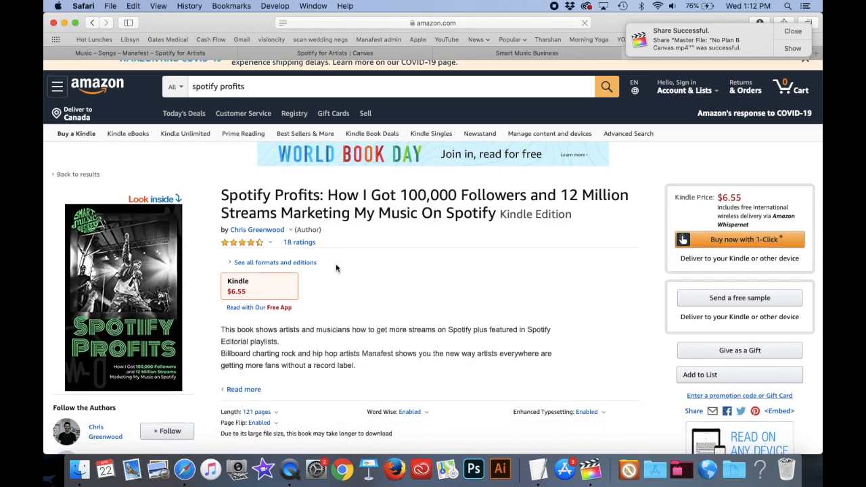
{"action": "scroll", "scroll_direction": "down", "scroll_amount": 3}
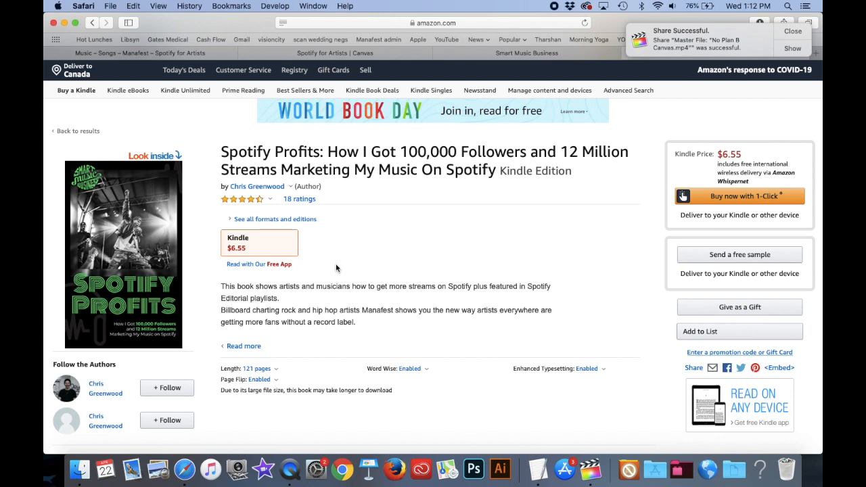
{"action": "mouse_move", "coordinate": [479, 89]}
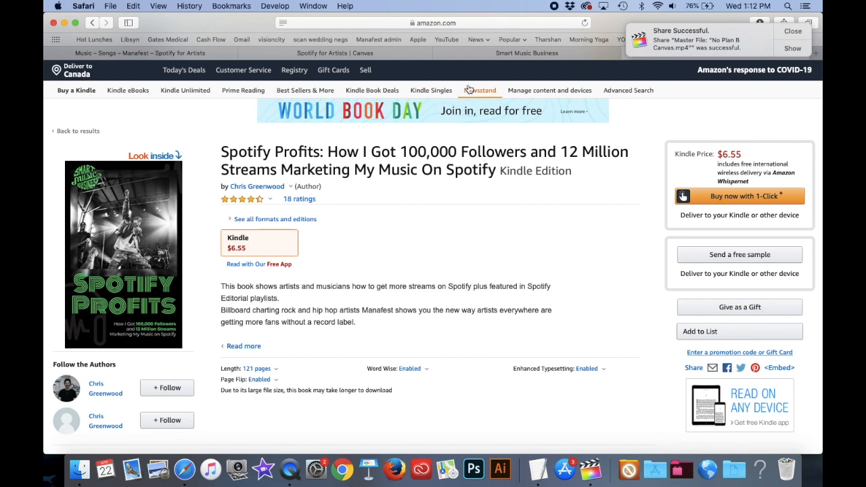
- Bring the Smart Music Business site's Start Marketing Your Music guides section into view
{"action": "left_click", "coordinate": [527, 52]}
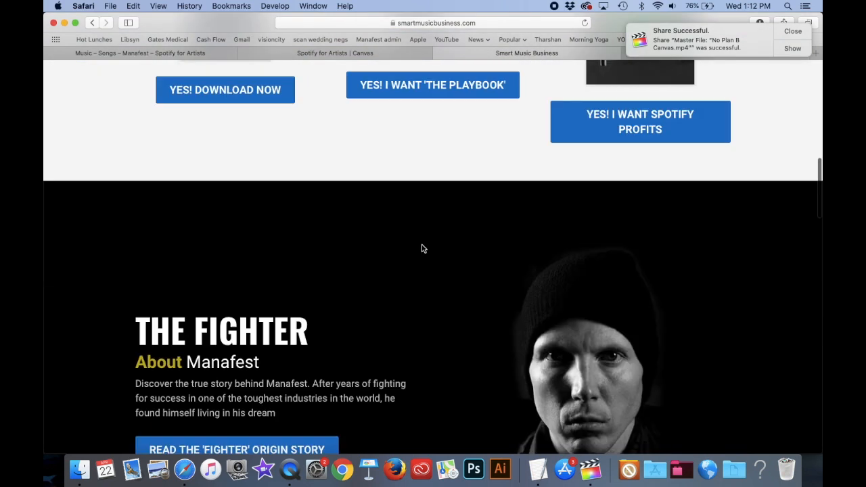
{"action": "scroll", "scroll_direction": "down", "scroll_amount": 3}
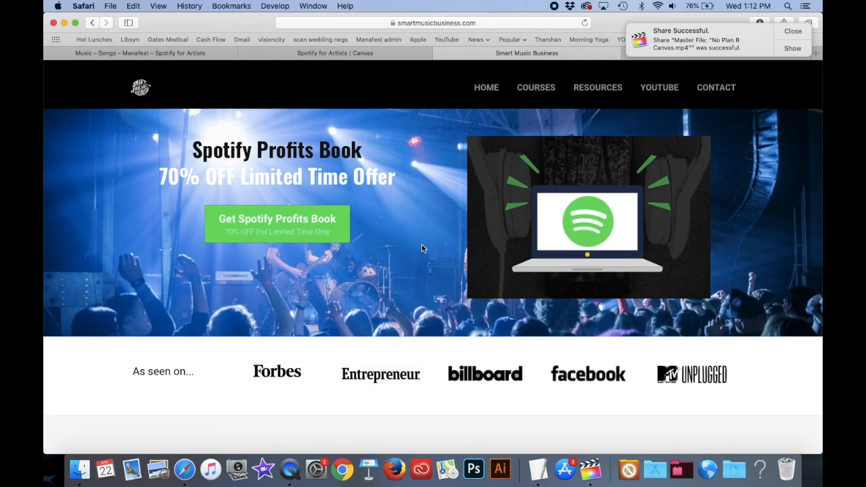
{"action": "scroll", "scroll_direction": "down", "scroll_amount": 3}
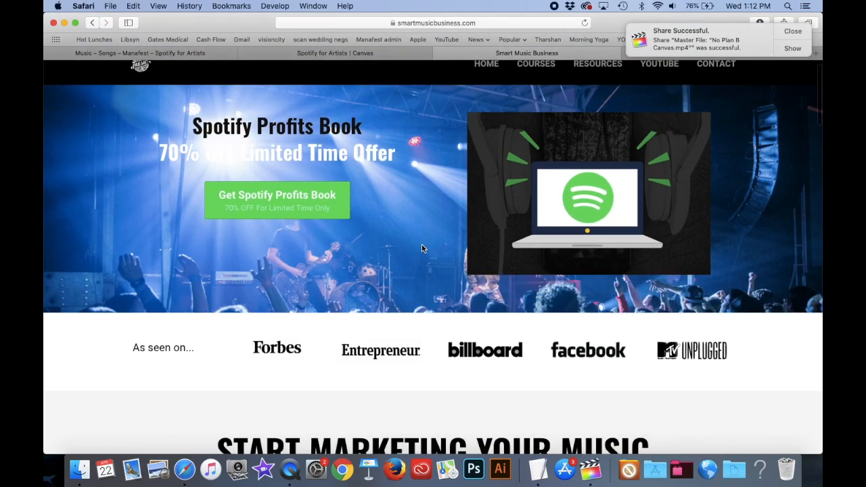
{"action": "scroll", "scroll_direction": "down", "scroll_amount": 3}
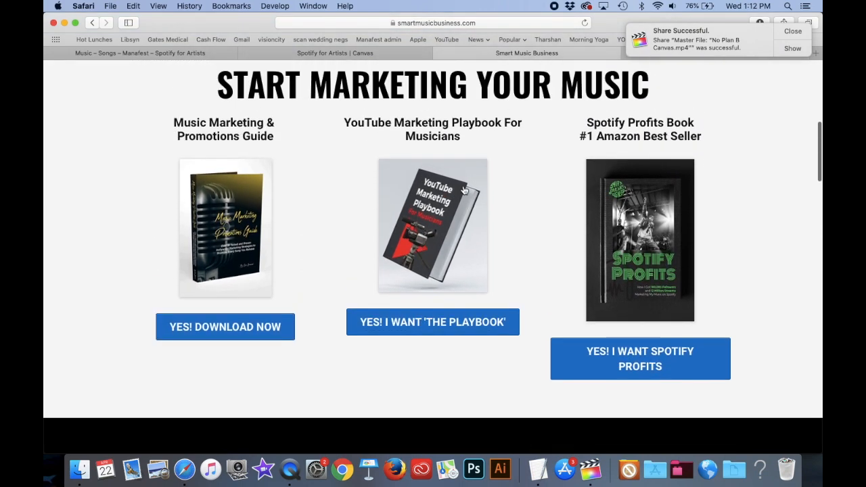